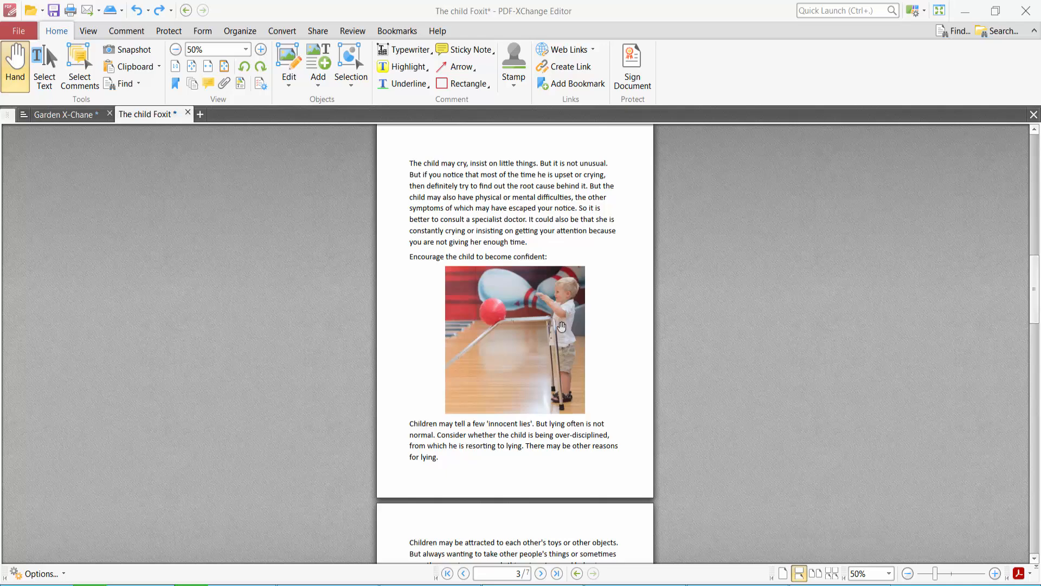
mouse_move(539, 179)
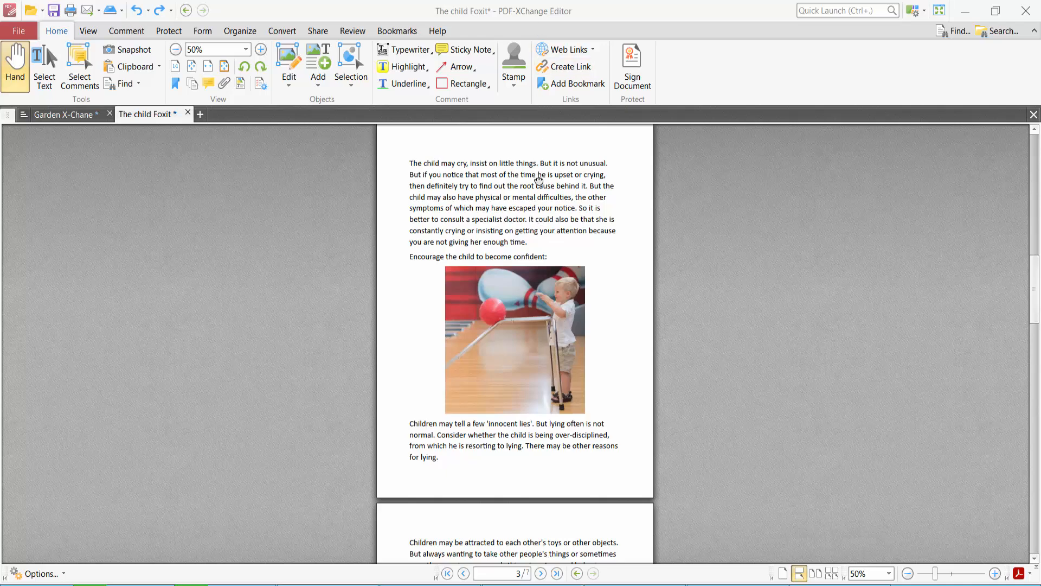
Copy page 1 (umbrella photo) from the thumbnails pane and select page 6 as the paste target.
scroll("down", 3)
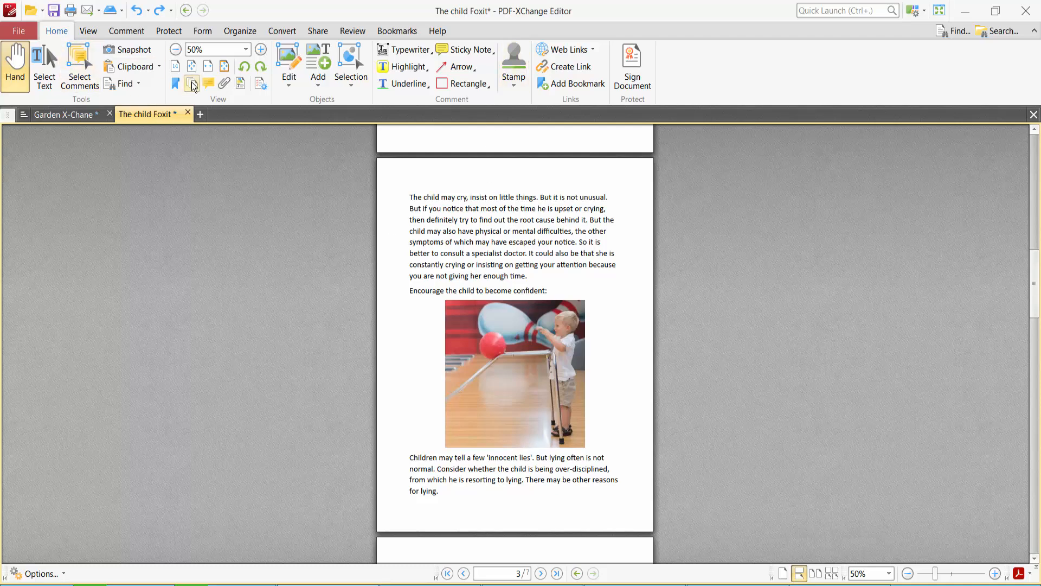
left_click(191, 83)
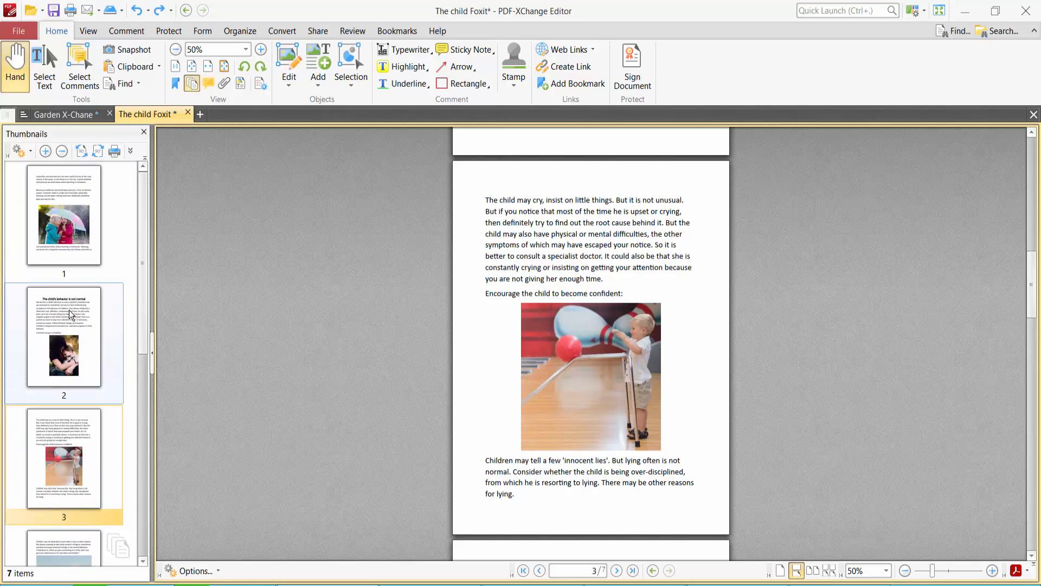
left_click(63, 355)
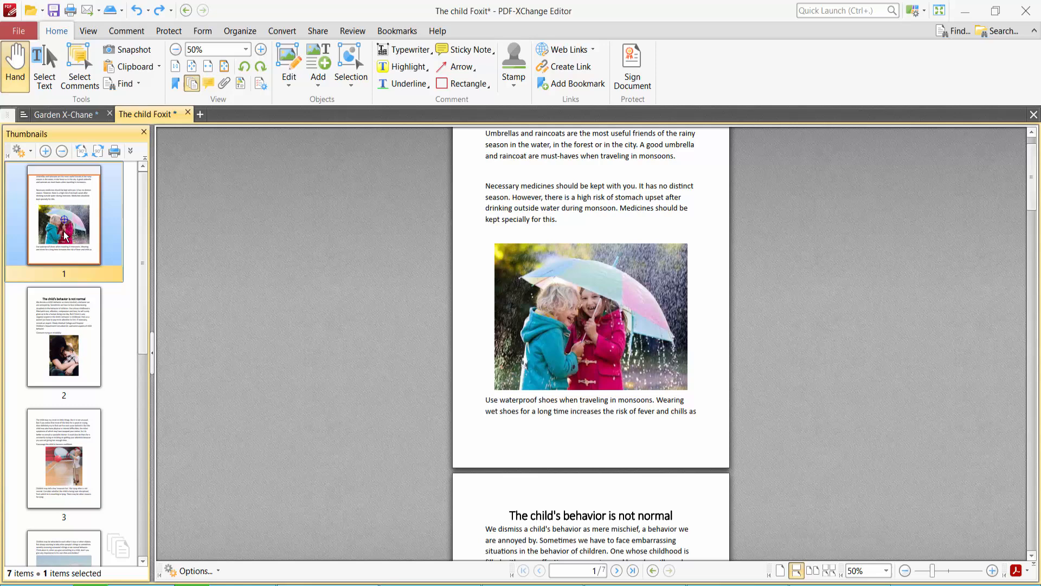
right_click(63, 230)
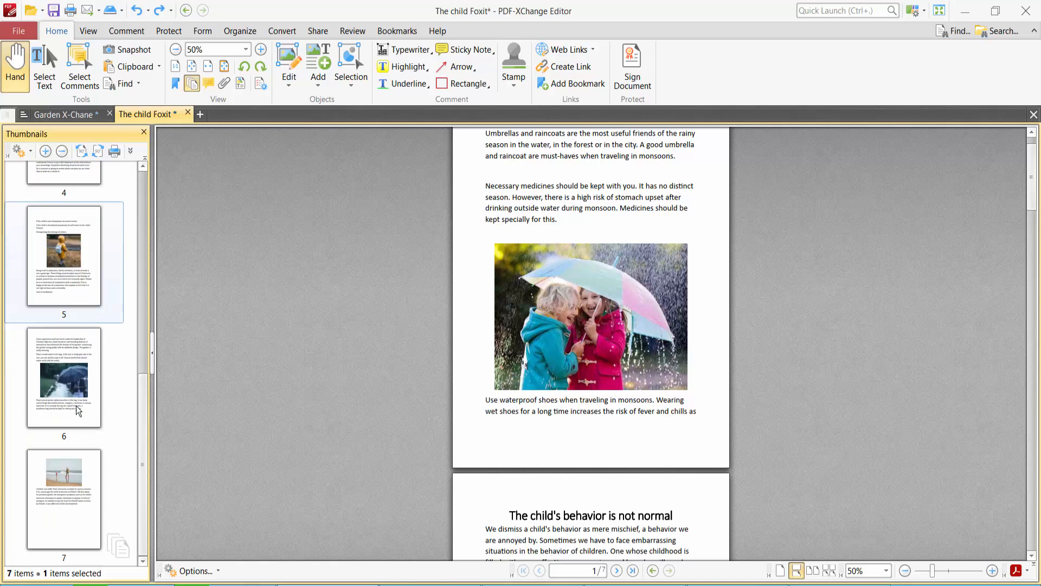
left_click(63, 377)
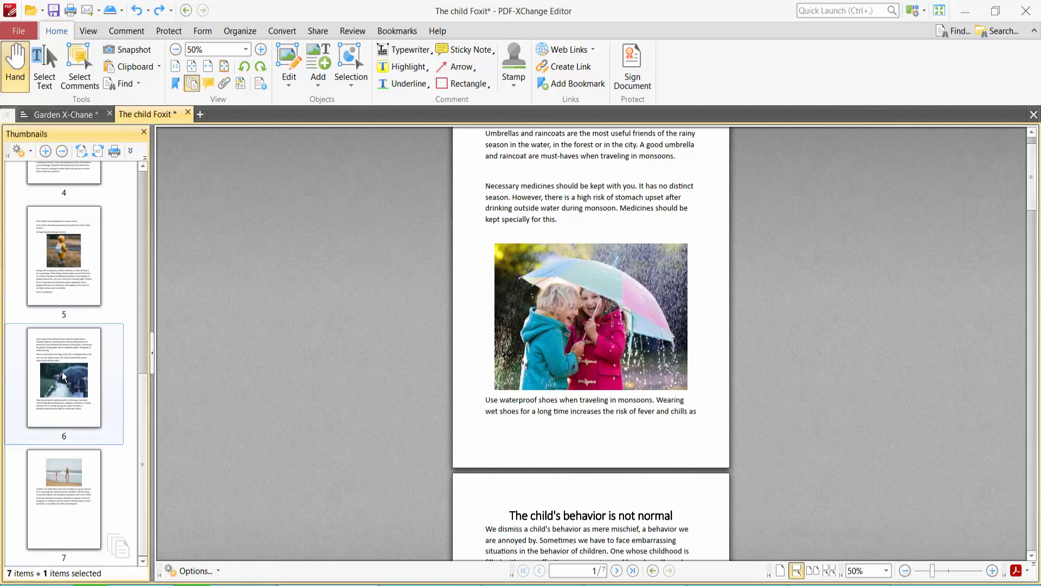
Paste the copied umbrella page after page 6, bringing The child Foxit to 8 pages.
right_click(64, 377)
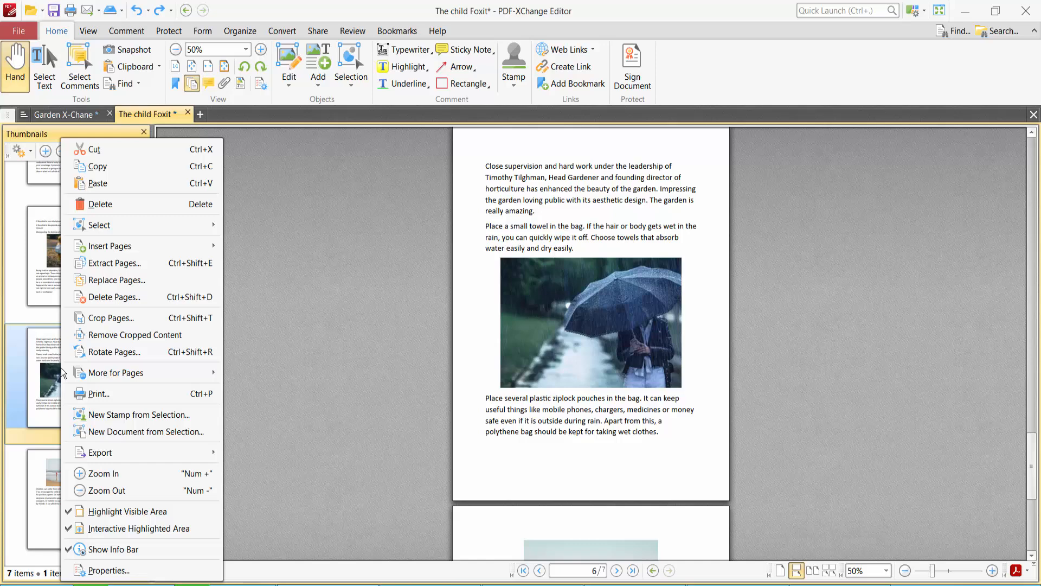
mouse_move(98, 184)
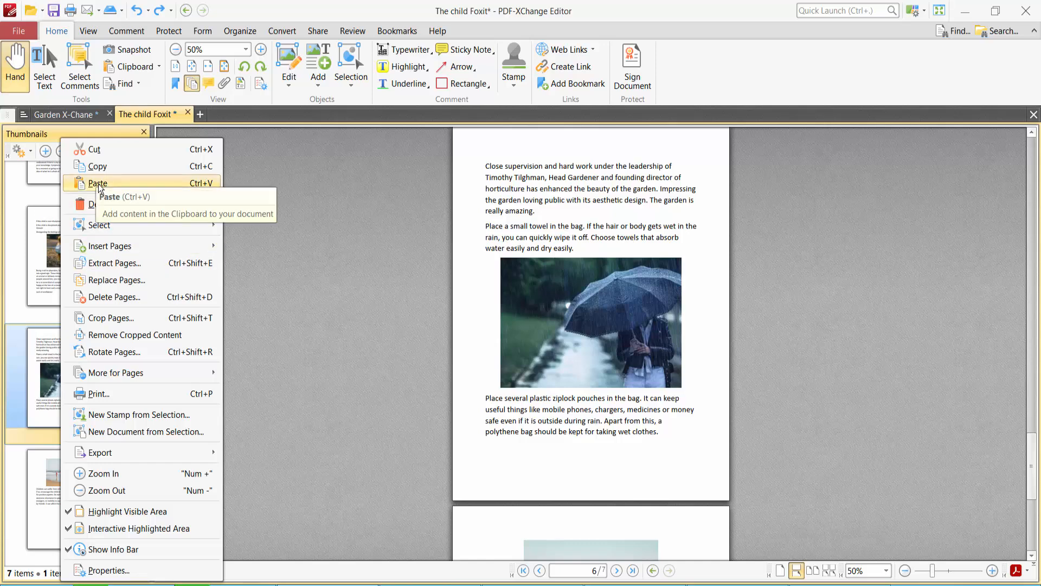
left_click(98, 183)
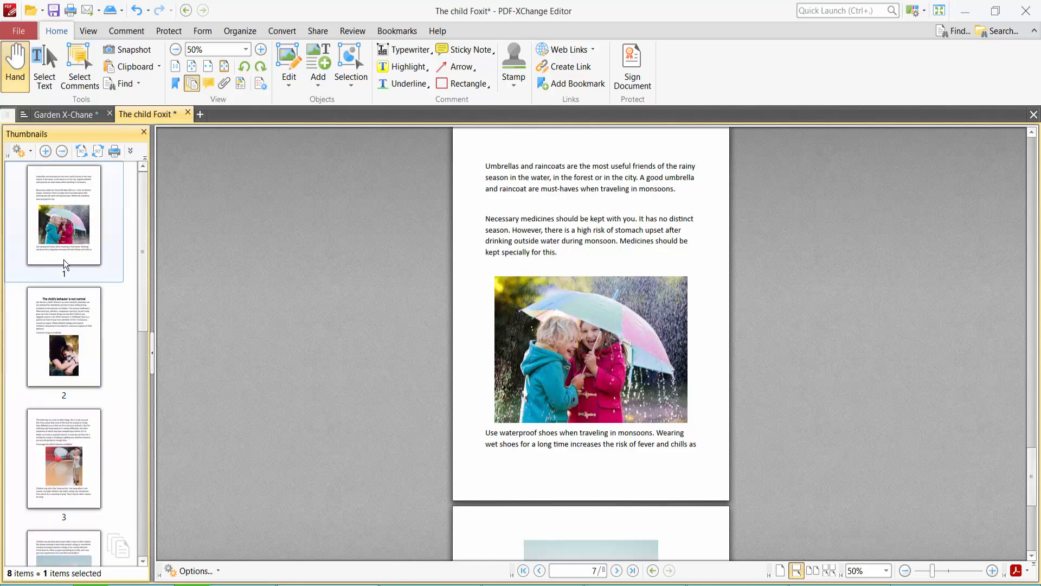
scroll("down", 3)
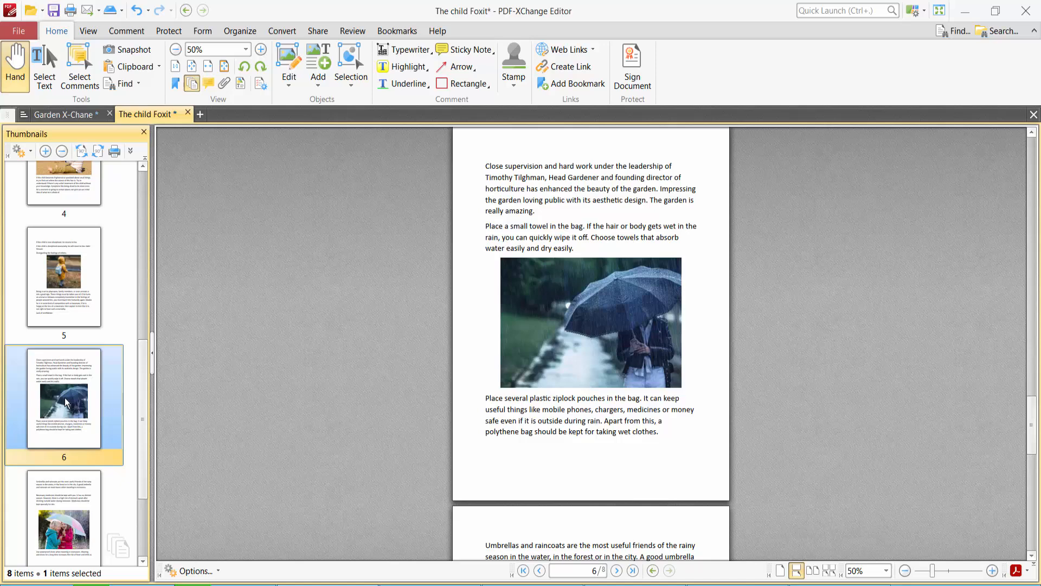
Copy the dark umbrella page and paste it after page 2, bringing The child Foxit to 9 pages.
right_click(65, 401)
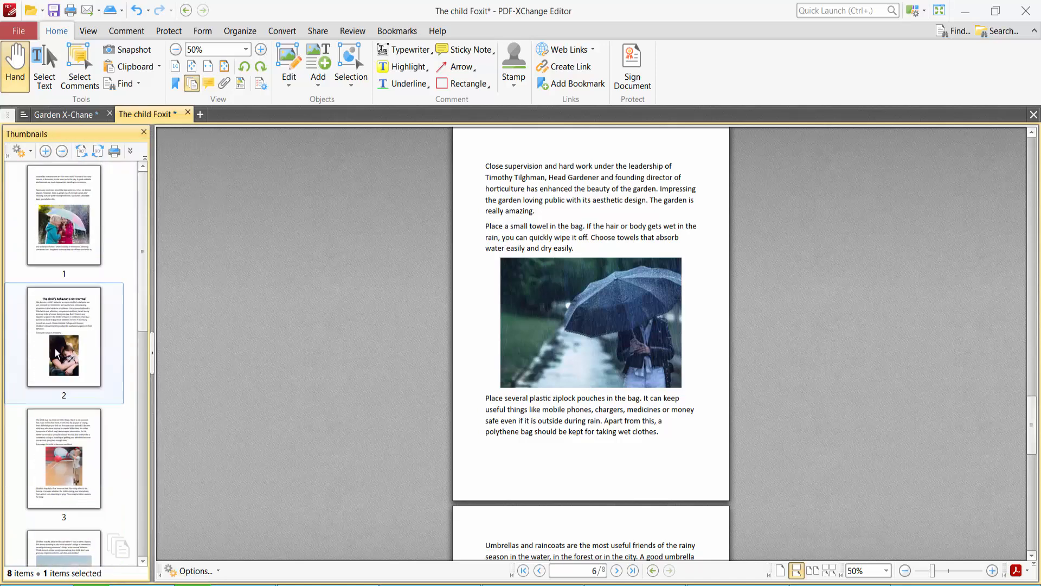
left_click(62, 353)
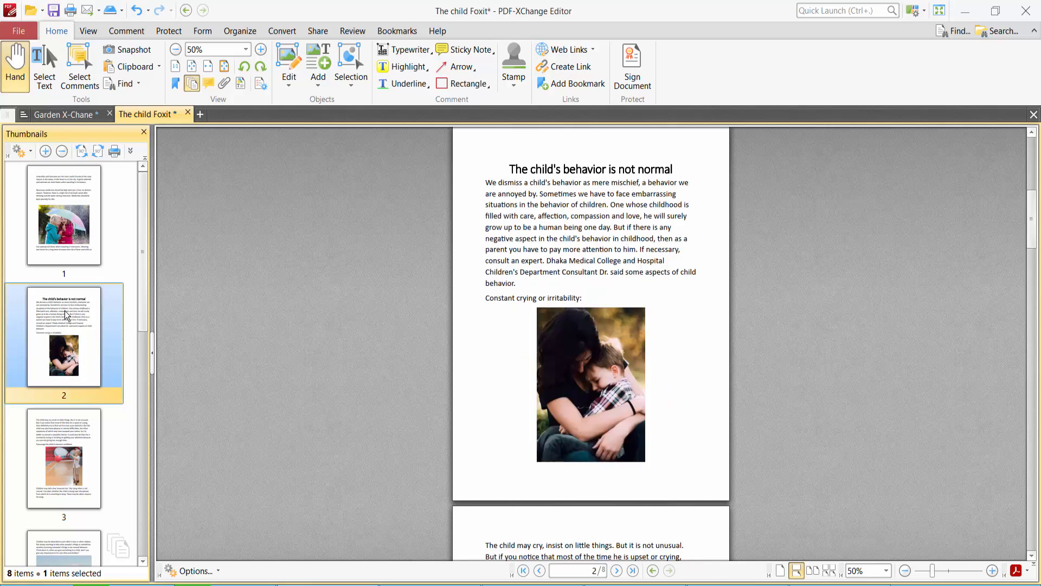
right_click(63, 313)
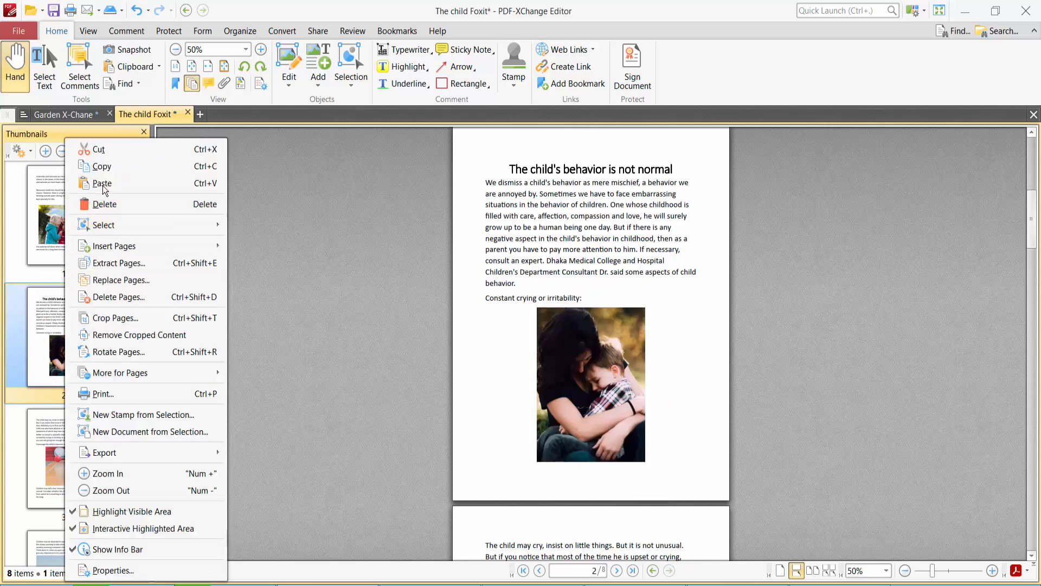
left_click(102, 182)
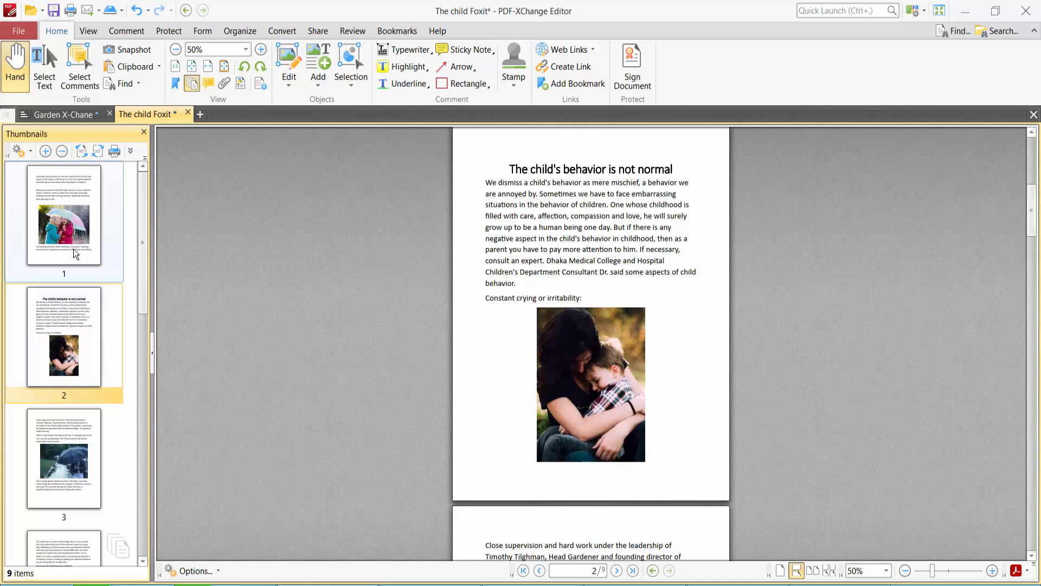
left_click(56, 114)
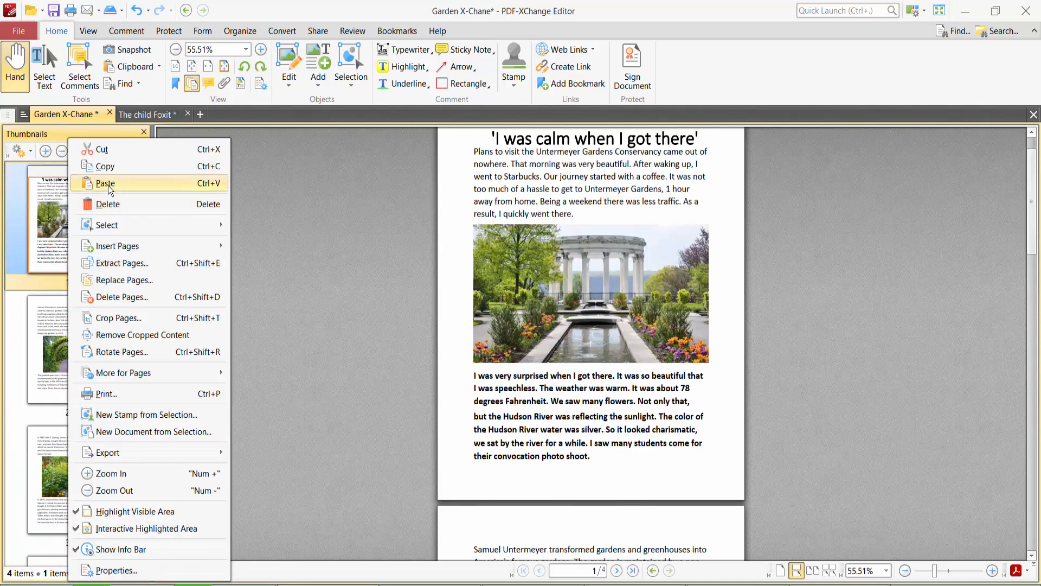
Paste the dark umbrella page after page 1 of Garden X-Chane, making it 5 pages.
left_click(105, 183)
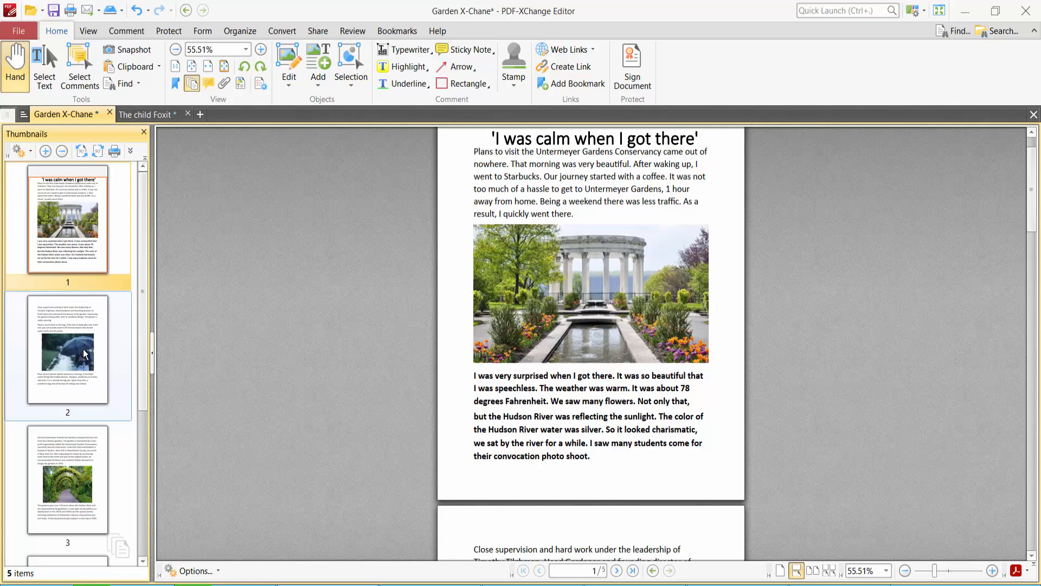
scroll("down", 3)
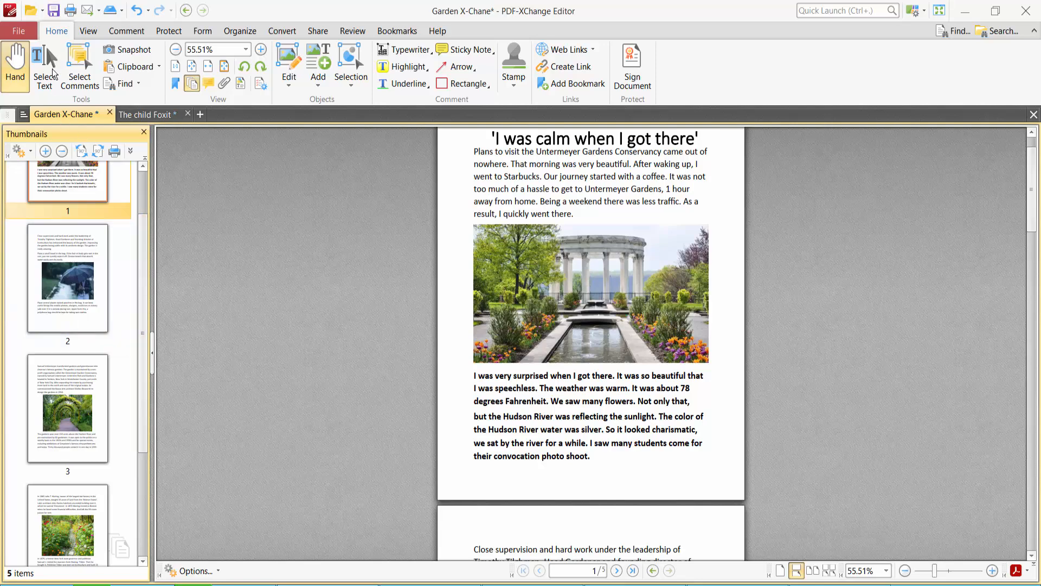
left_click(18, 30)
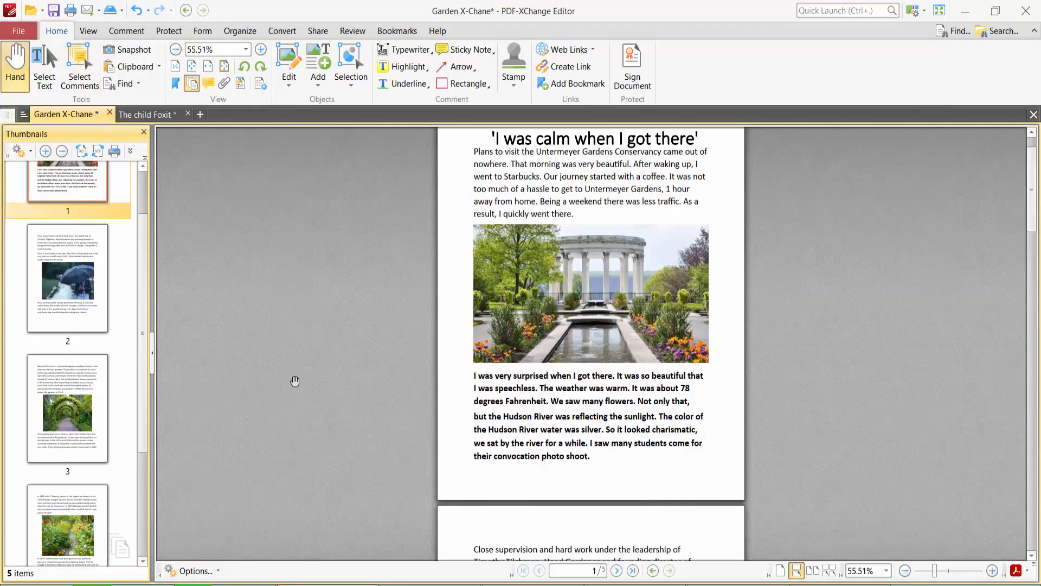
mouse_move(552, 434)
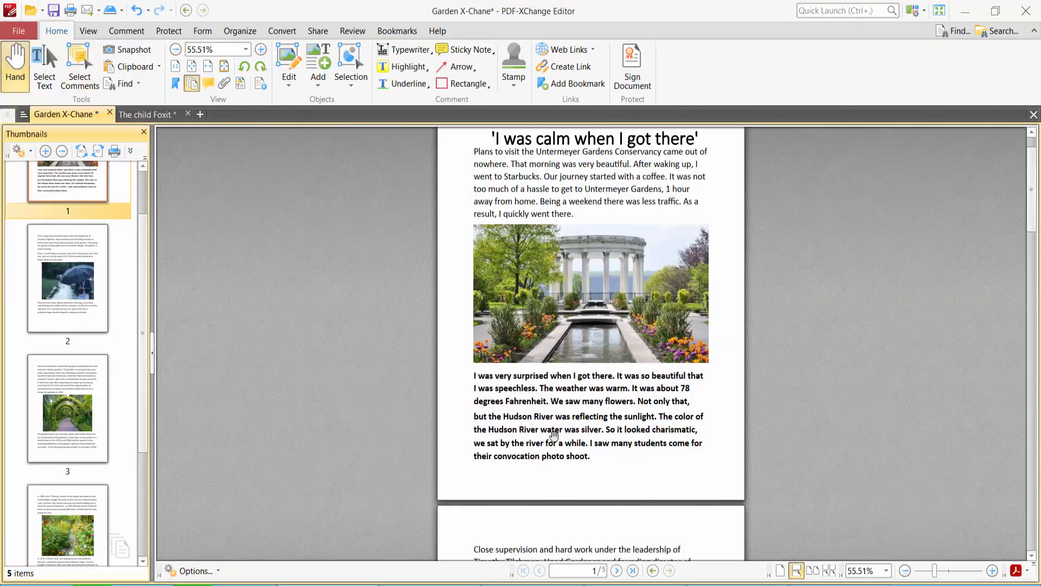